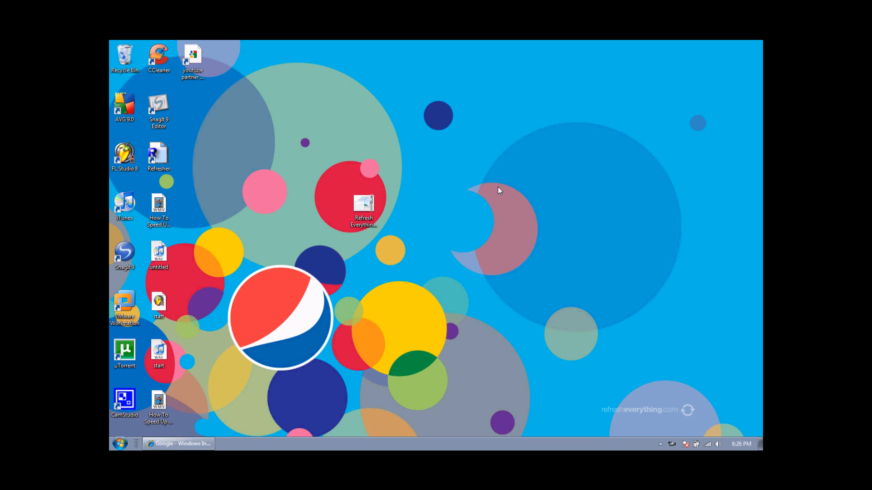
Search Google for facebook.com in Internet Explorer, follow the first result, then go Back
{"action": "left_click", "coordinate": [178, 443]}
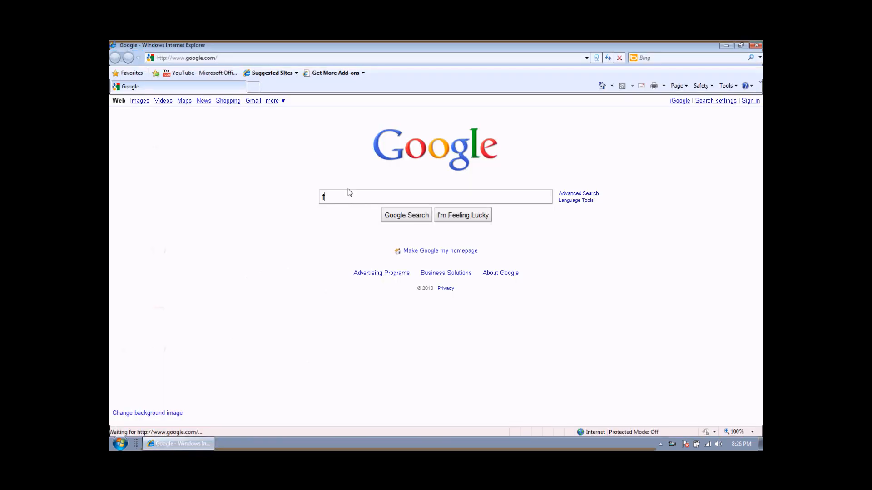
{"action": "type", "text": "acebook.com"}
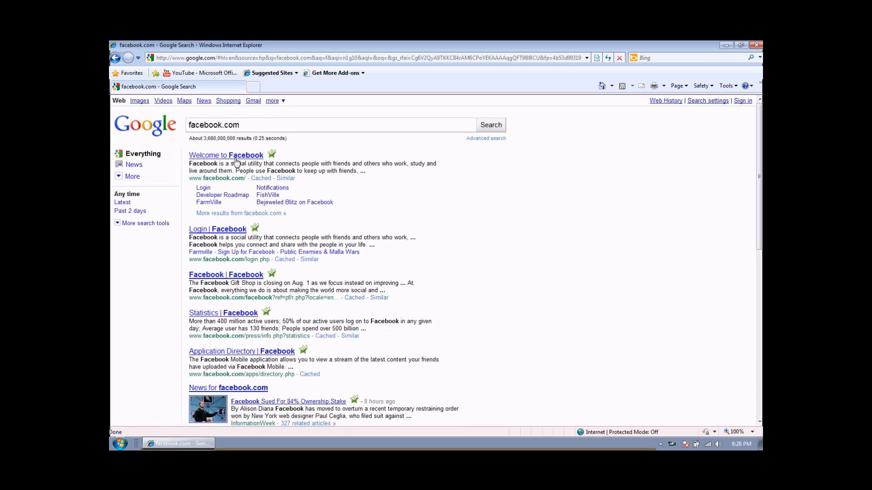
{"action": "left_click", "coordinate": [227, 156]}
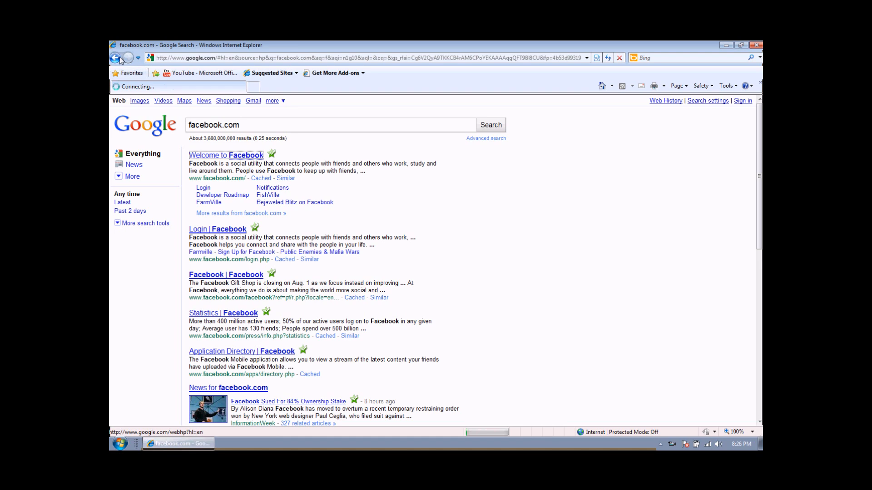
{"action": "left_click", "coordinate": [114, 58]}
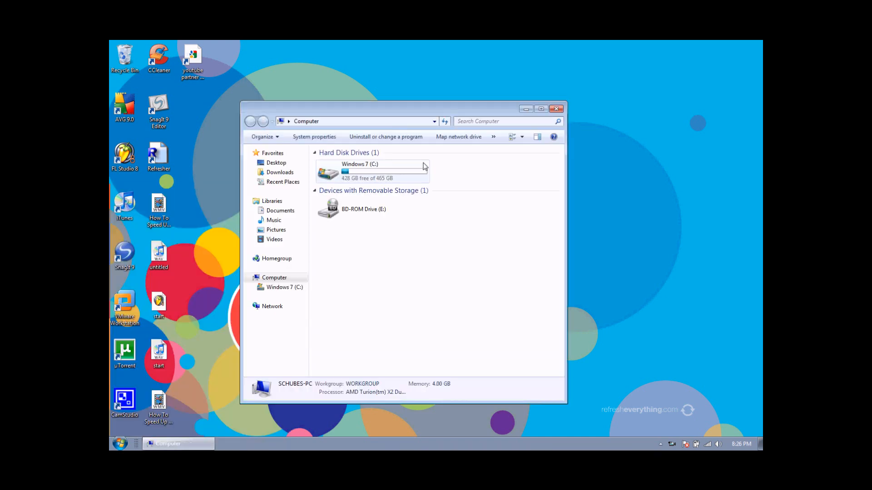
Navigate into C:\Windows\System32\drivers and select the etc folder
{"action": "left_click", "coordinate": [377, 178]}
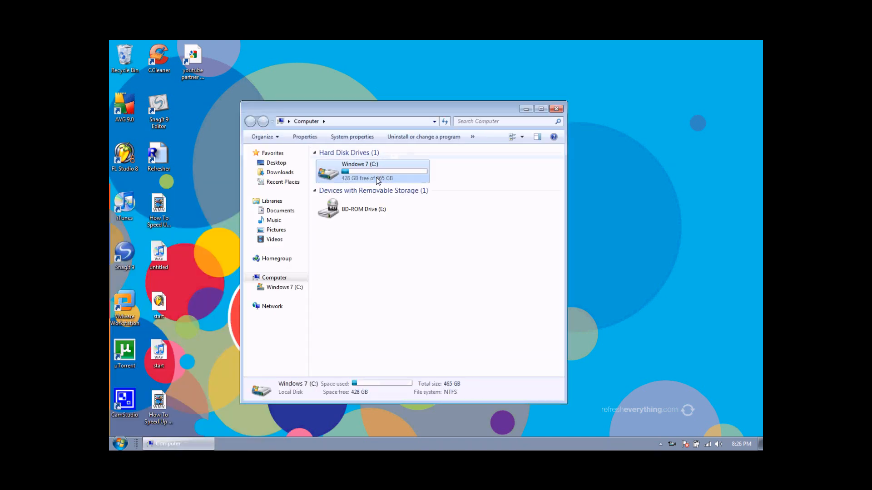
{"action": "double_click", "coordinate": [372, 171]}
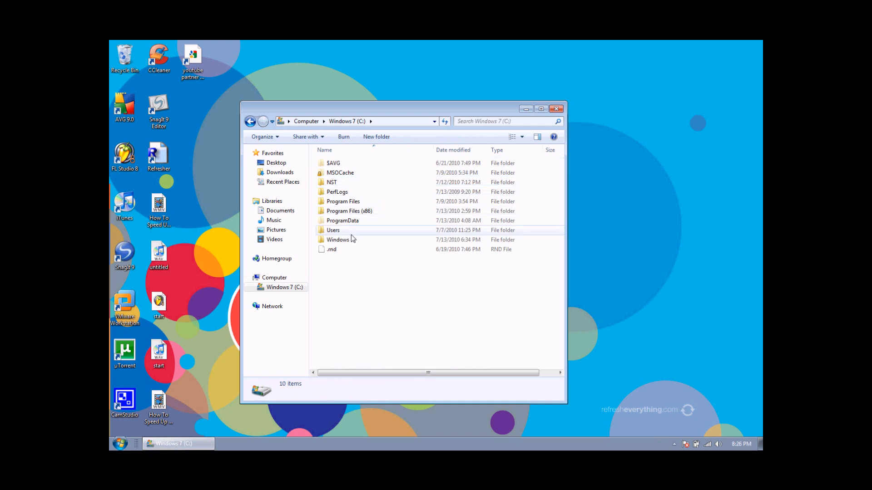
{"action": "double_click", "coordinate": [337, 239]}
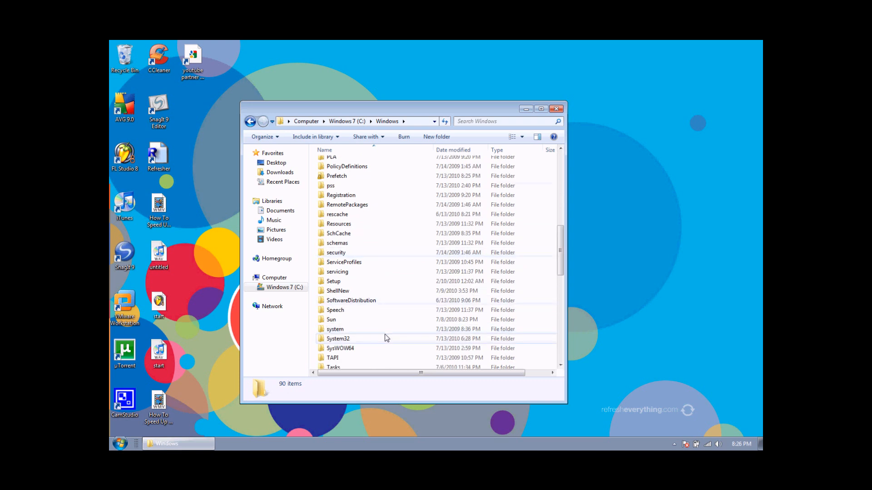
{"action": "double_click", "coordinate": [337, 338]}
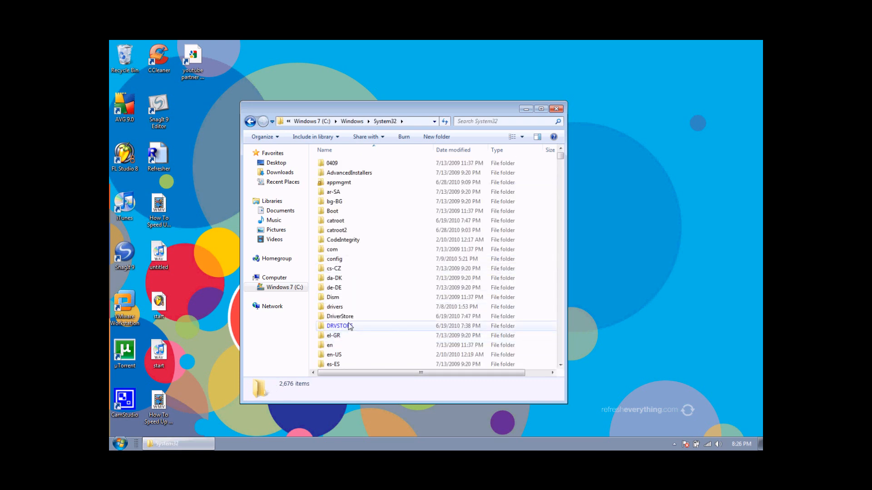
{"action": "double_click", "coordinate": [334, 307]}
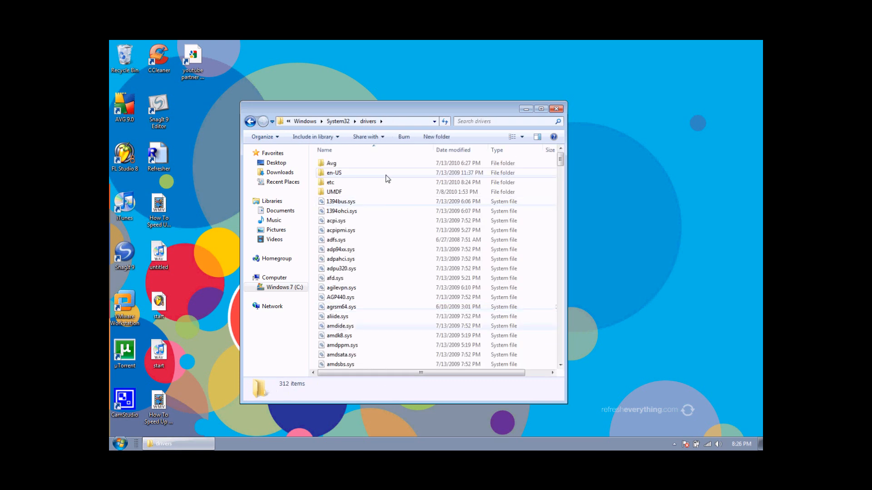
{"action": "left_click", "coordinate": [330, 182]}
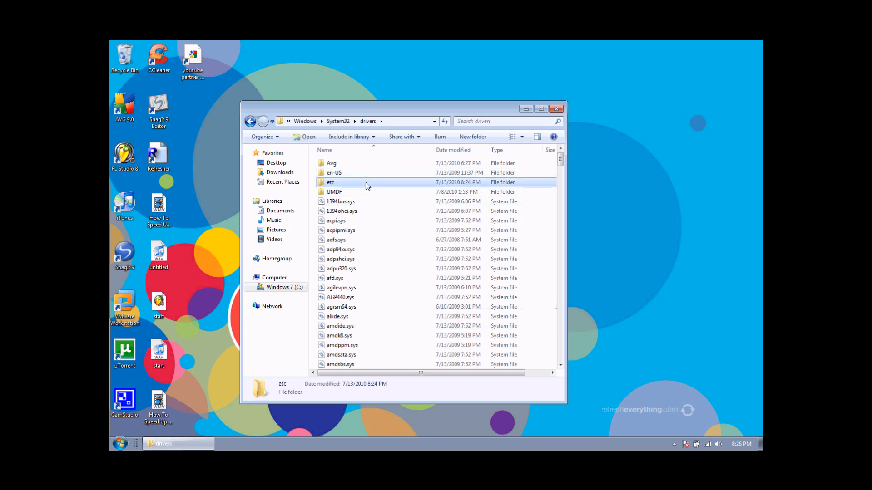
Remove the hosts file from the etc folder and close the Explorer window
{"action": "double_click", "coordinate": [331, 181]}
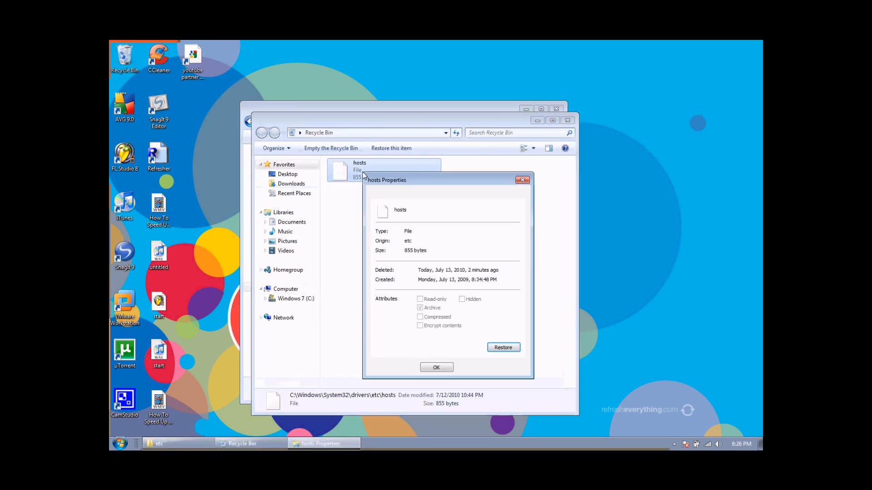
{"action": "left_click", "coordinate": [436, 367]}
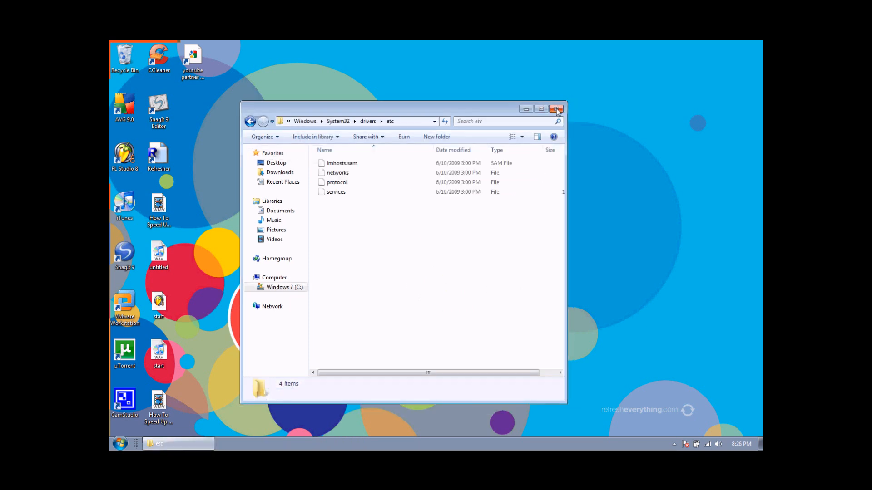
{"action": "left_click", "coordinate": [556, 109]}
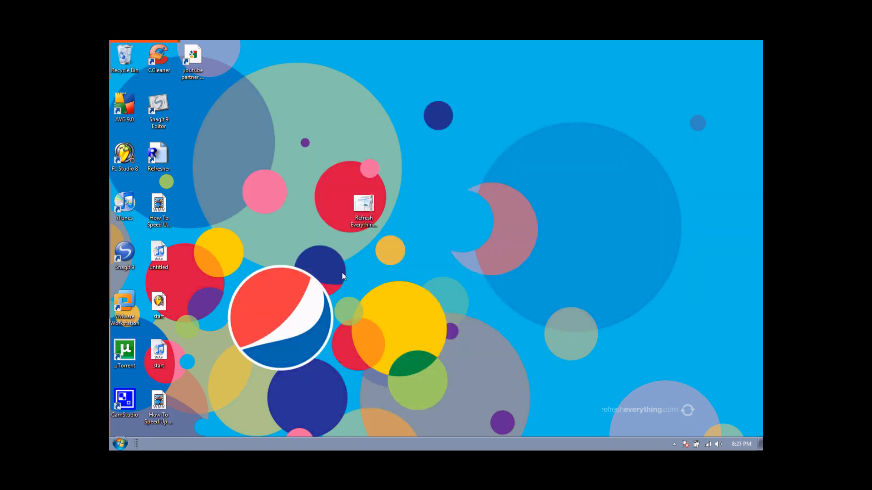